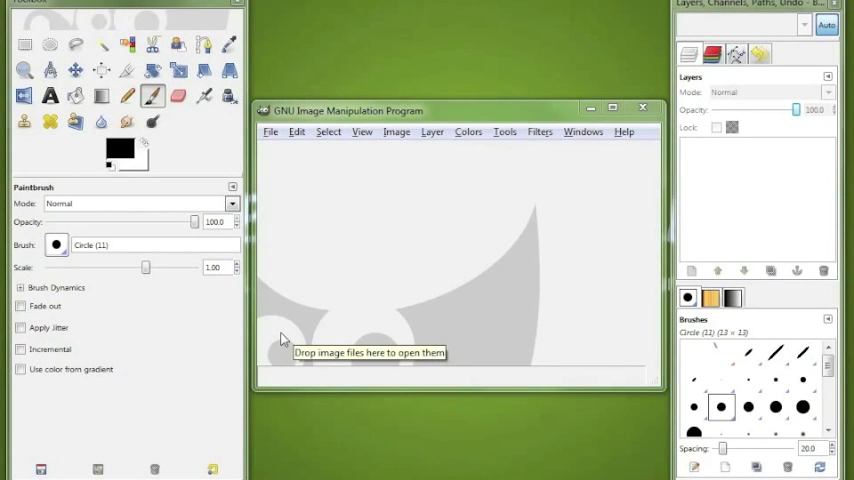
mouse_move(276, 148)
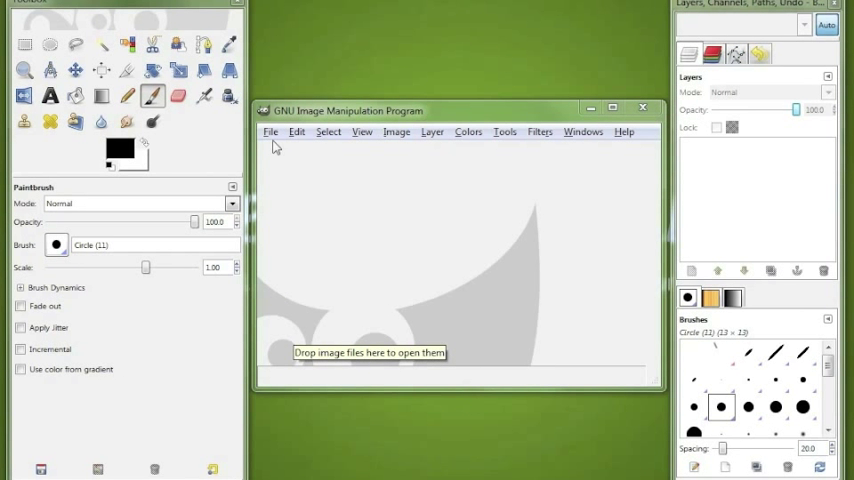
Create a new blank image sized 64 by 64 pixels
left_click(268, 132)
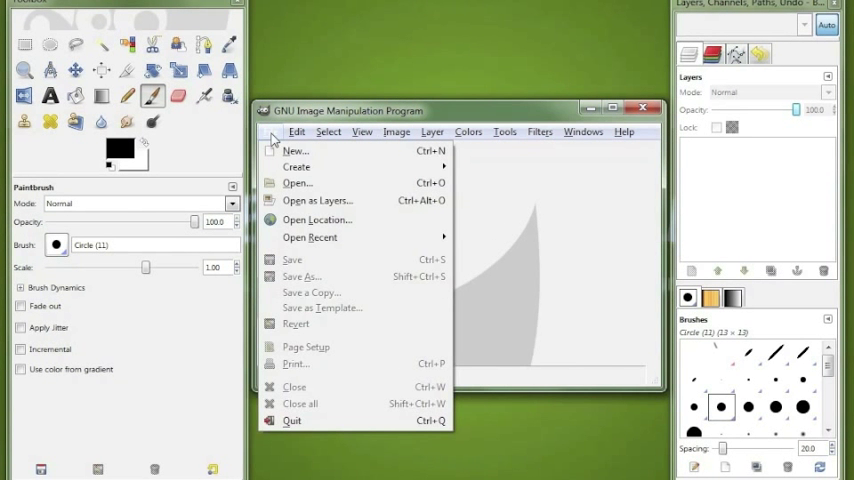
mouse_move(296, 150)
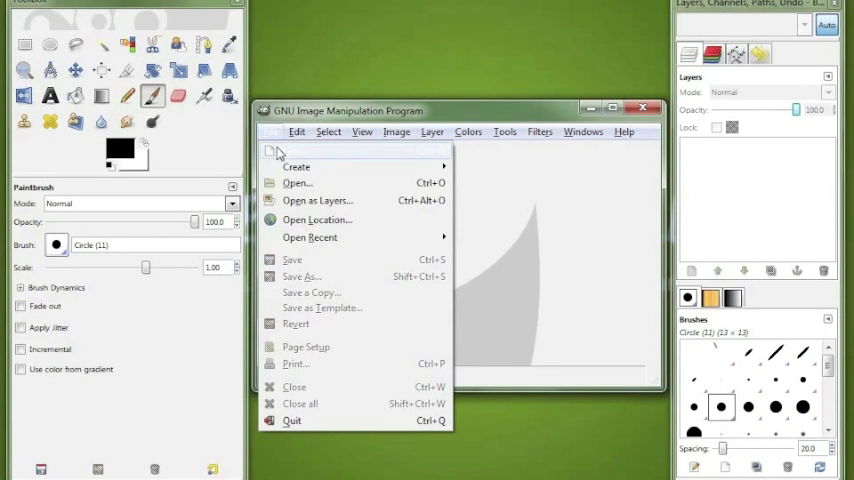
left_click(290, 152)
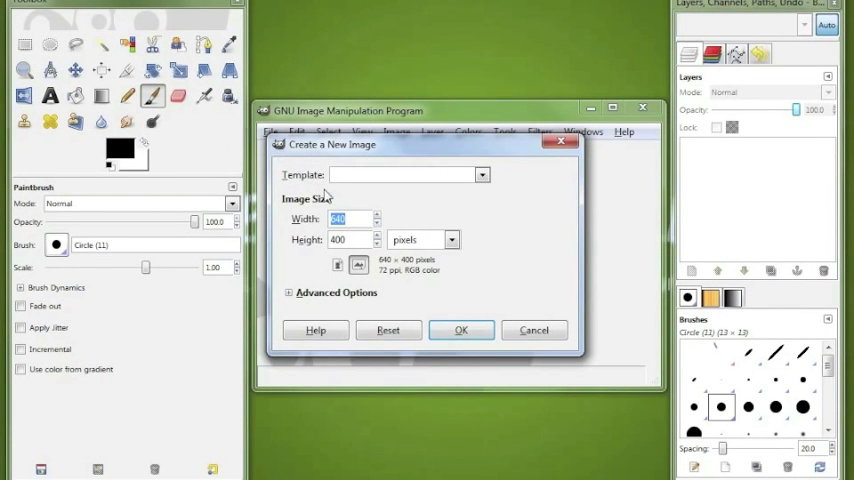
type("6")
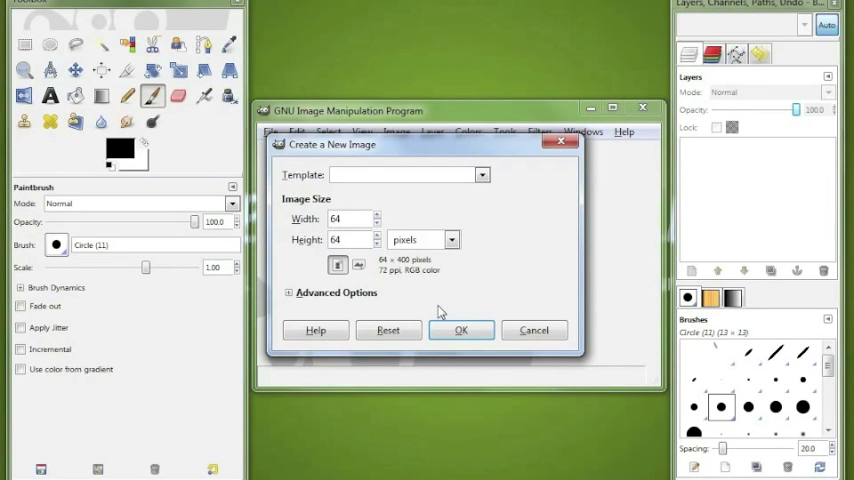
left_click(462, 330)
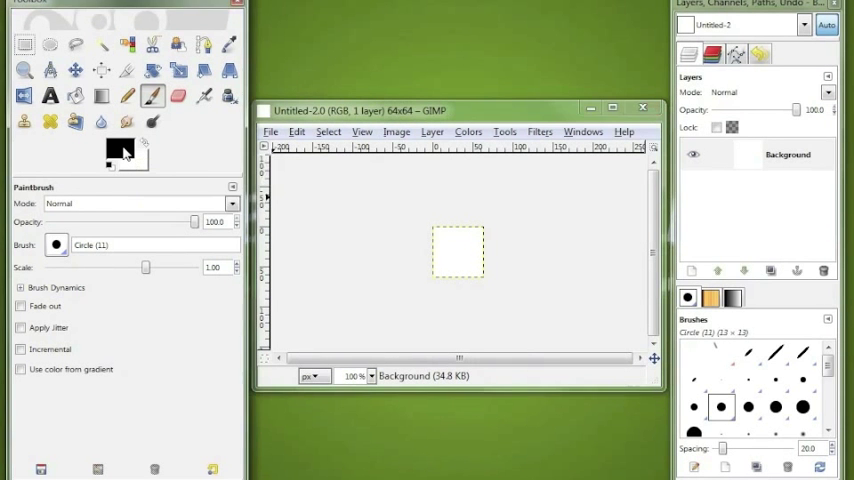
Set the foreground colour to a deep red (cb1010)
left_click(118, 148)
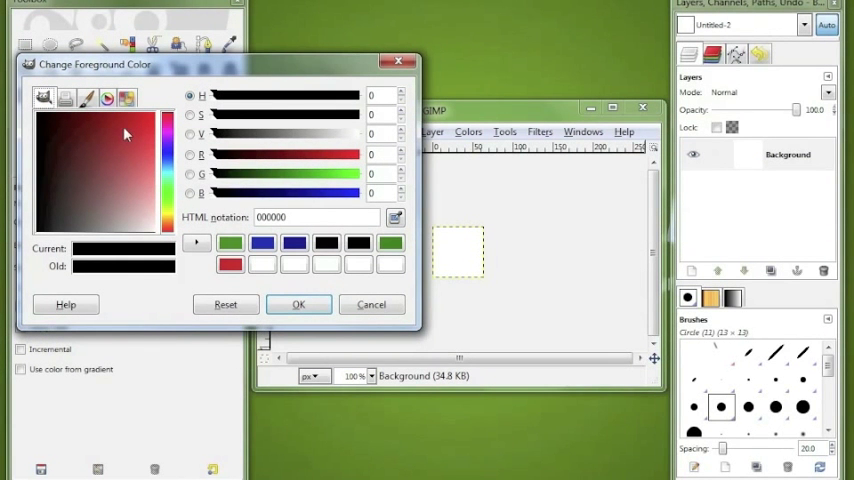
left_click(132, 128)
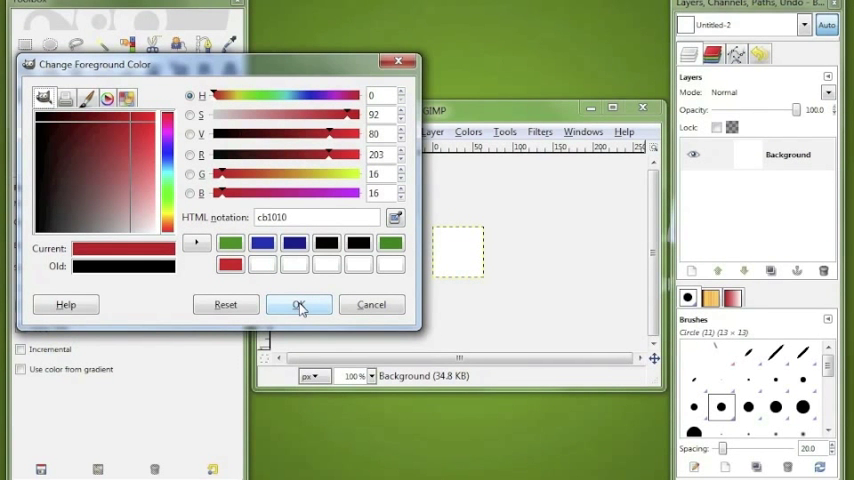
left_click(300, 304)
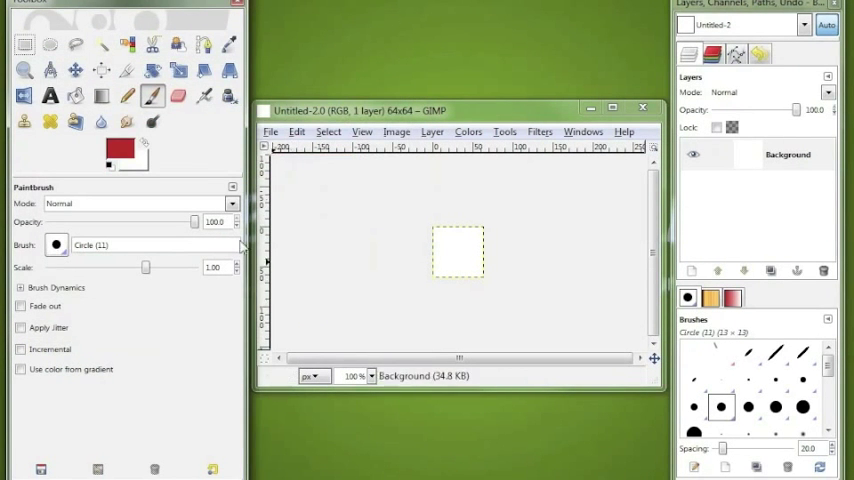
mouse_move(76, 96)
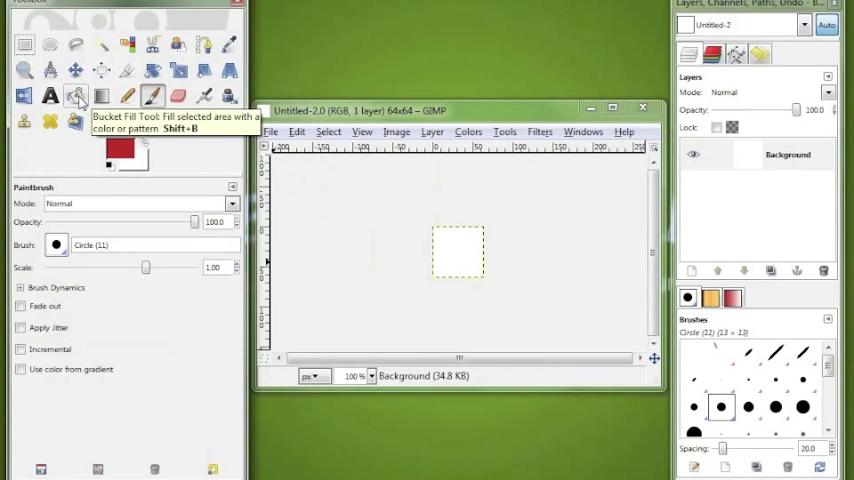
Bucket-fill the whole canvas with the red foreground colour
left_click(76, 96)
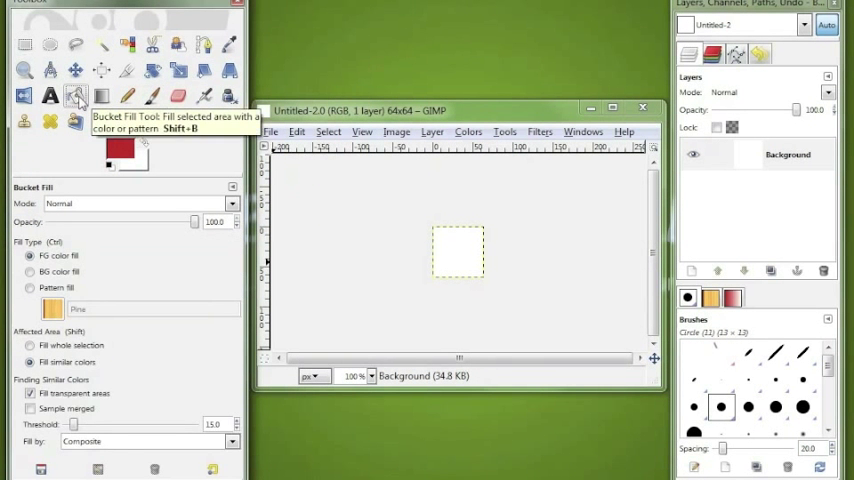
mouse_move(440, 250)
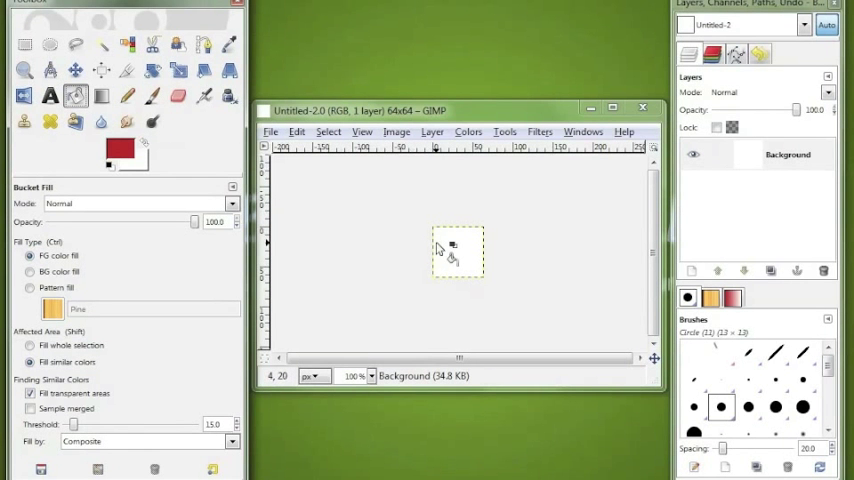
left_click(458, 252)
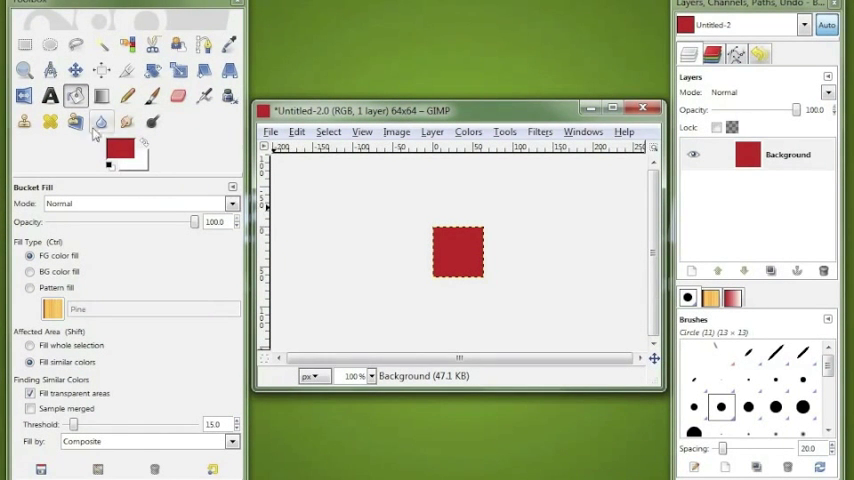
left_click(48, 96)
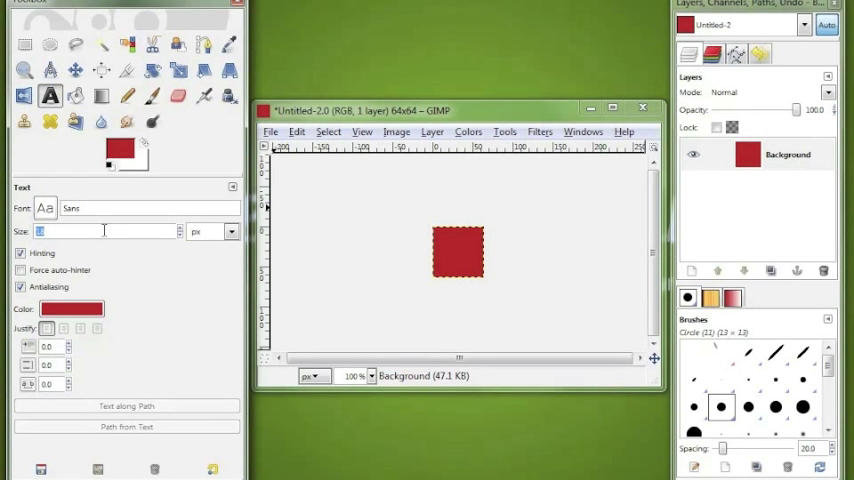
Add a white letter x at 65 px as a text layer on the red square
type("65")
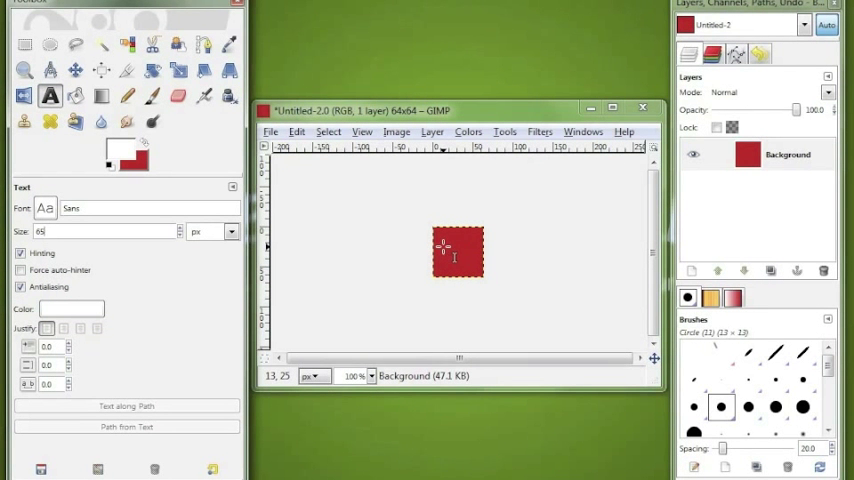
left_click(456, 252)
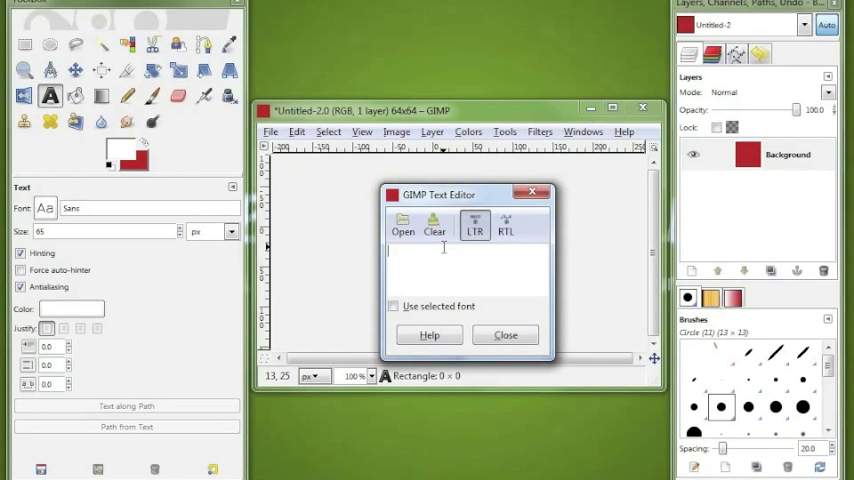
type("x")
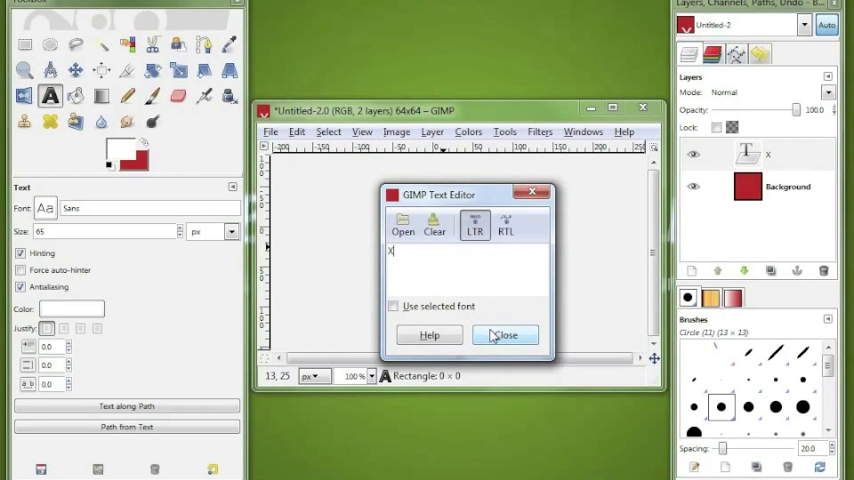
left_click(504, 334)
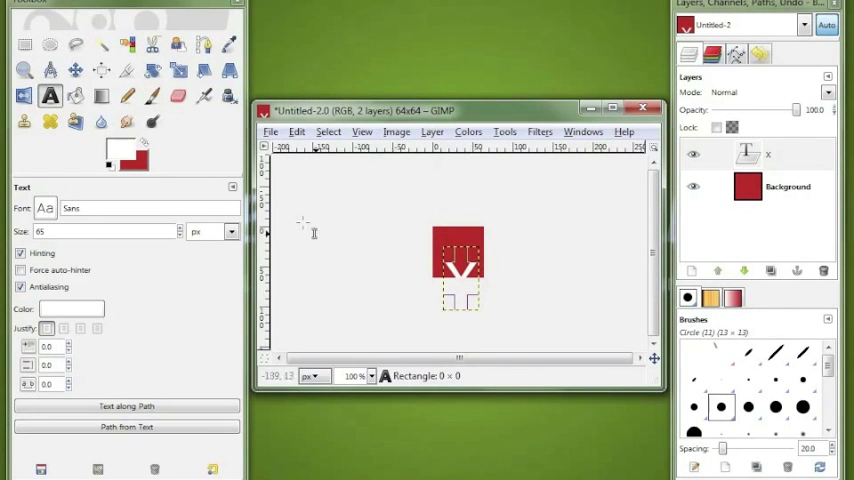
mouse_move(100, 72)
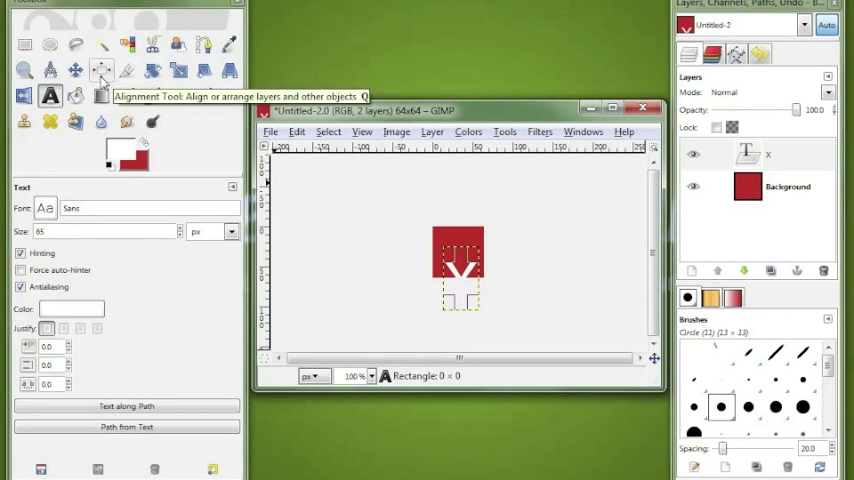
Align the X layer to the canvas center horizontally and vertically
left_click(100, 70)
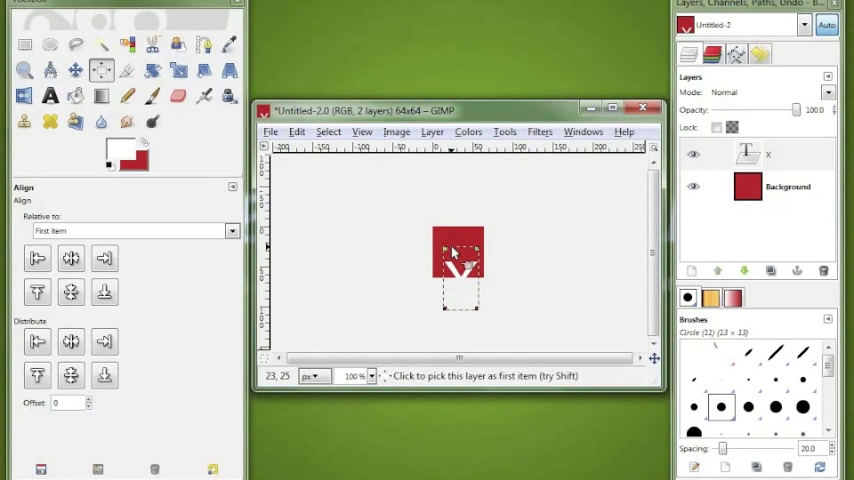
left_click(104, 258)
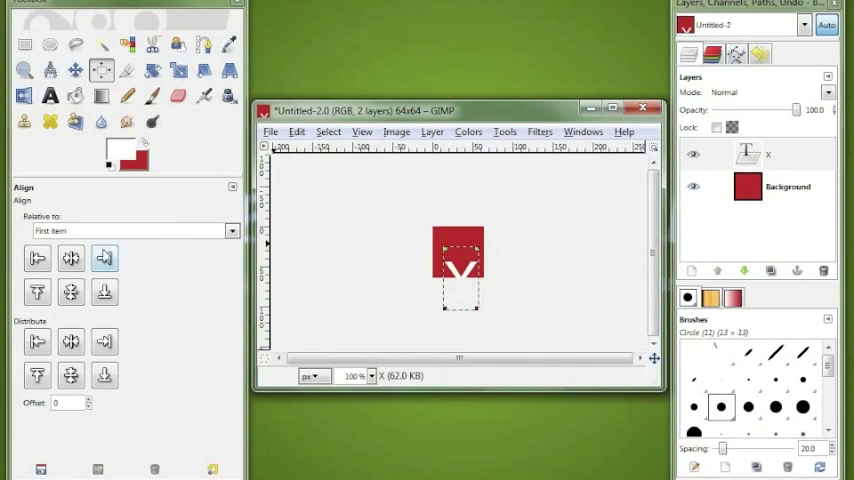
left_click(72, 258)
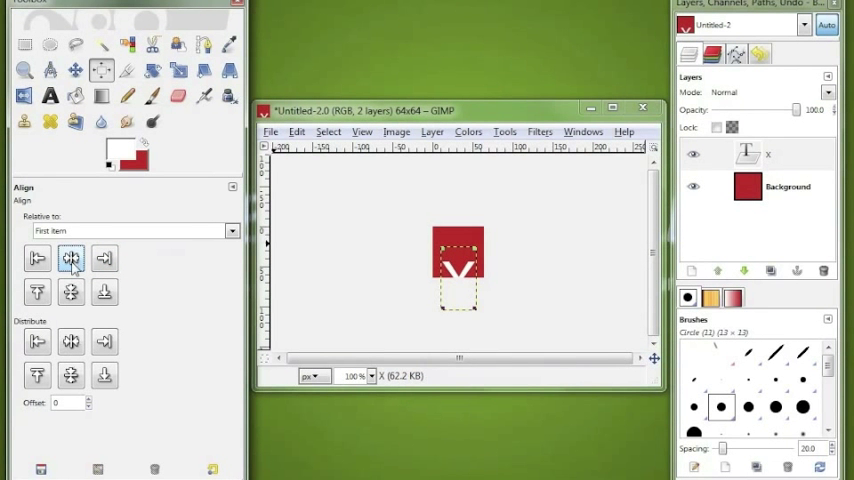
left_click(72, 292)
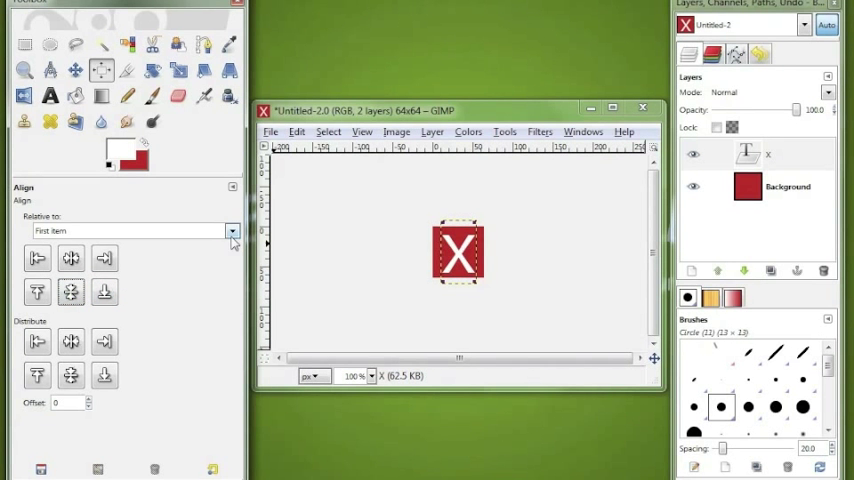
left_click(396, 132)
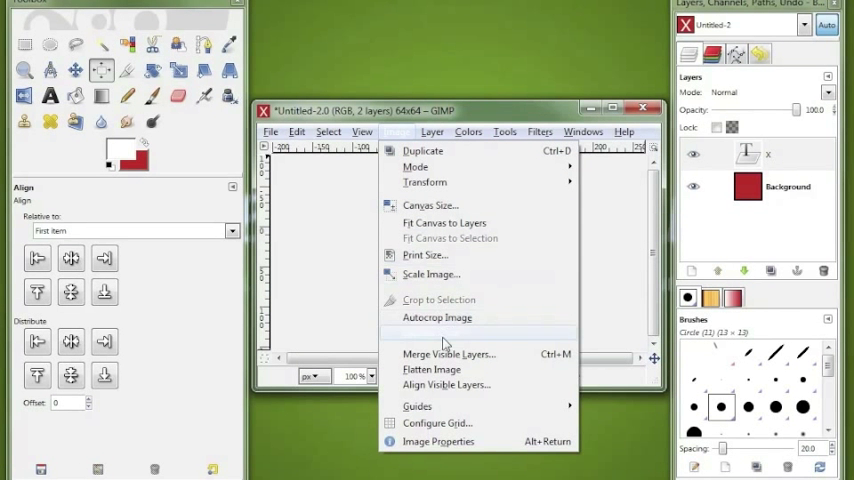
Flatten the X and red square into a single layer
left_click(432, 368)
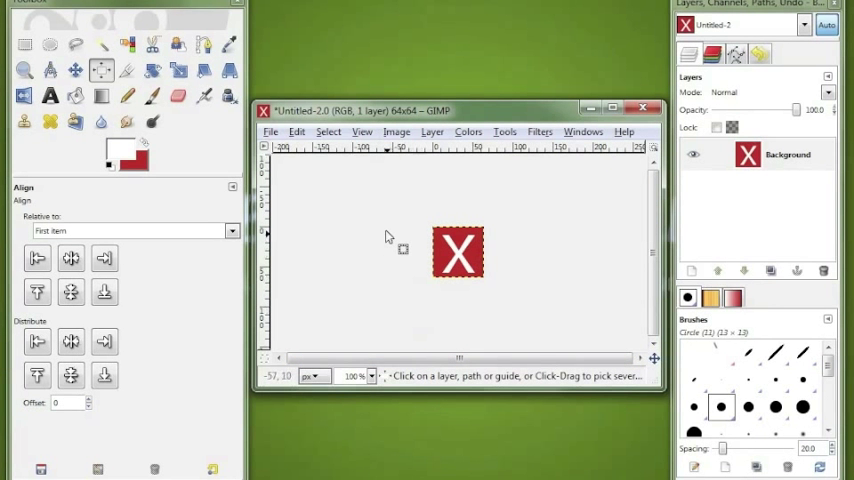
left_click(396, 132)
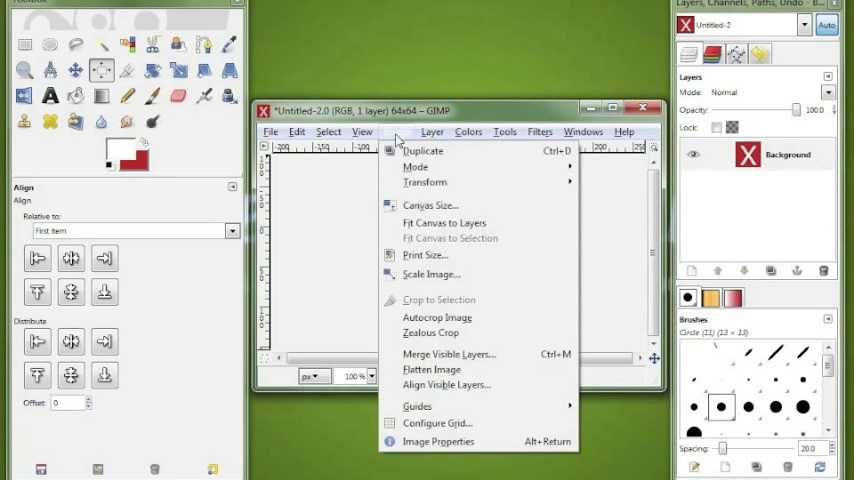
mouse_move(464, 258)
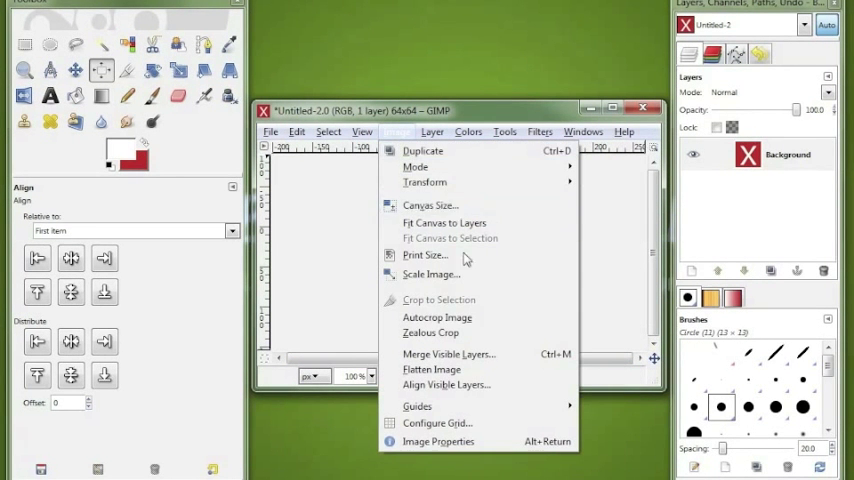
left_click(430, 274)
type("16")
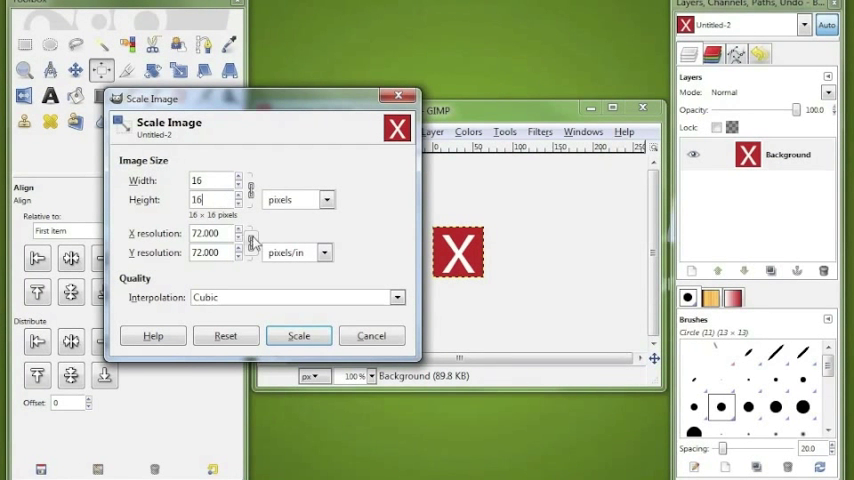
Scale the flattened image down to 16 by 16 pixels
left_click(300, 334)
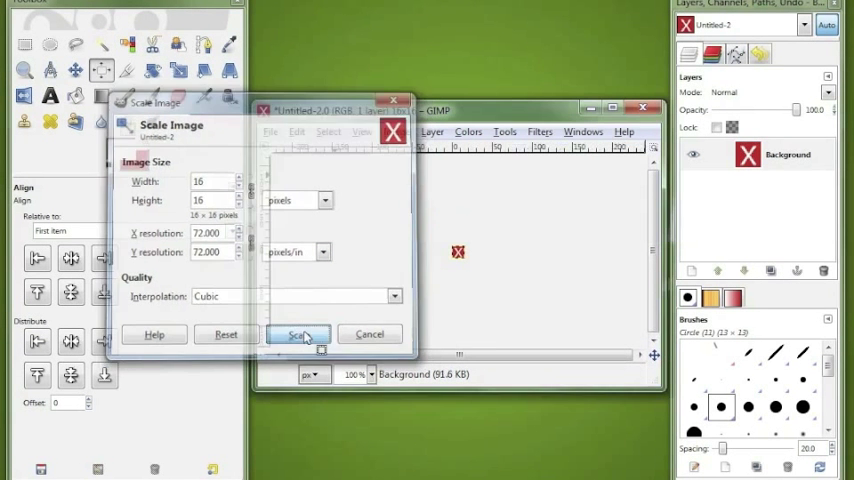
left_click(300, 332)
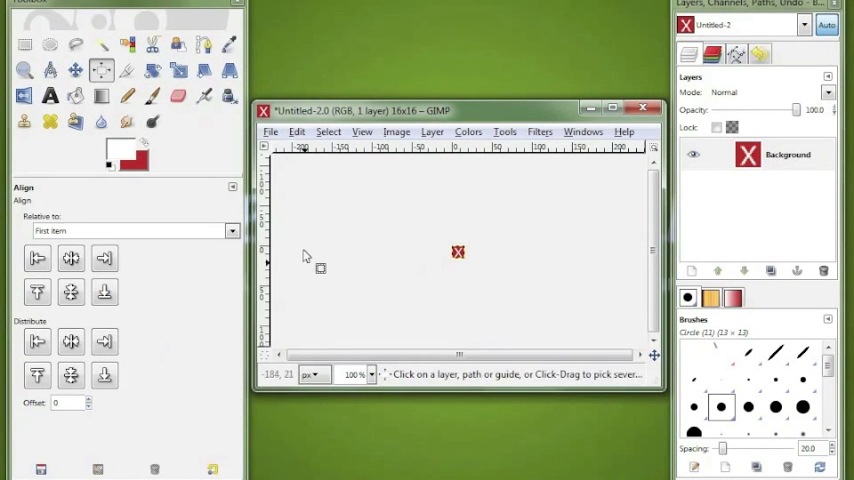
left_click(270, 132)
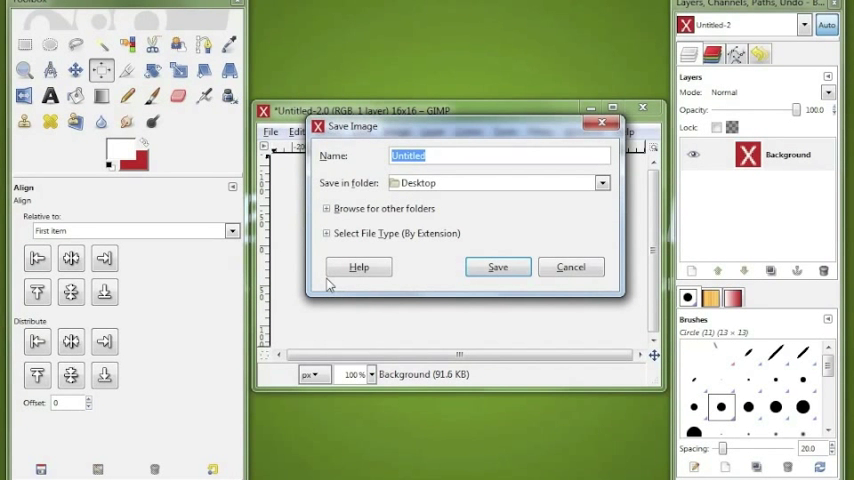
mouse_move(488, 238)
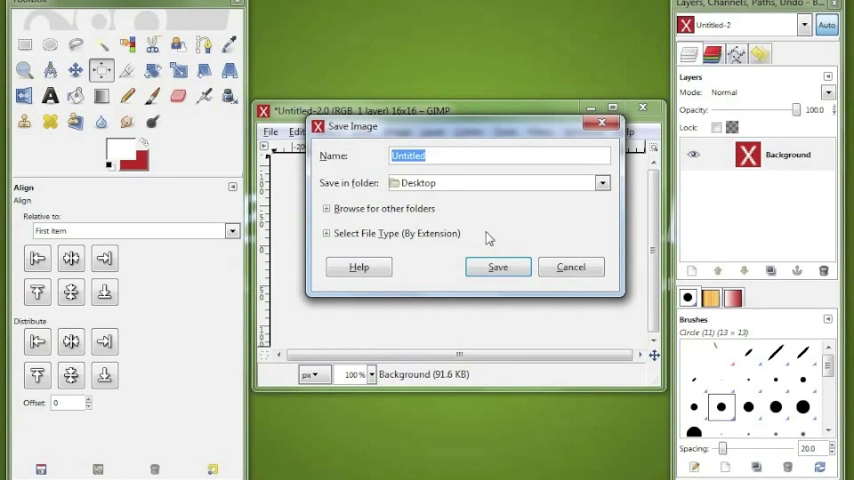
Name the export favicon and choose the Microsoft Windows icon format
type("favic")
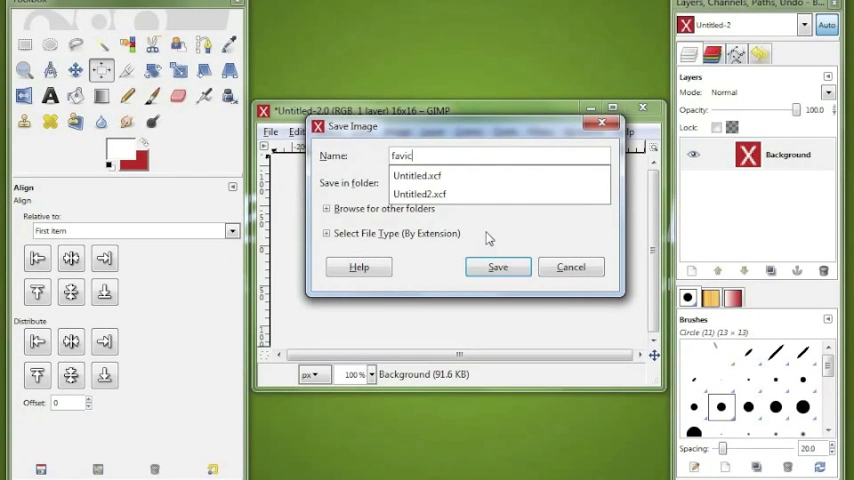
type("on")
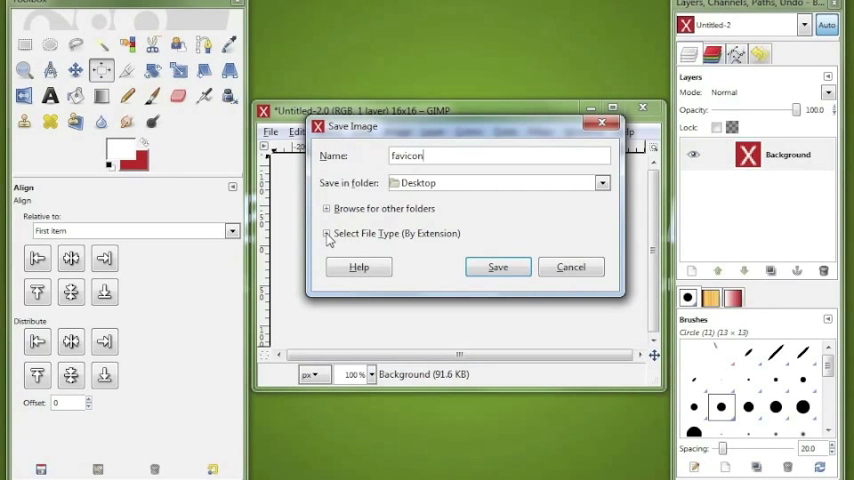
left_click(328, 232)
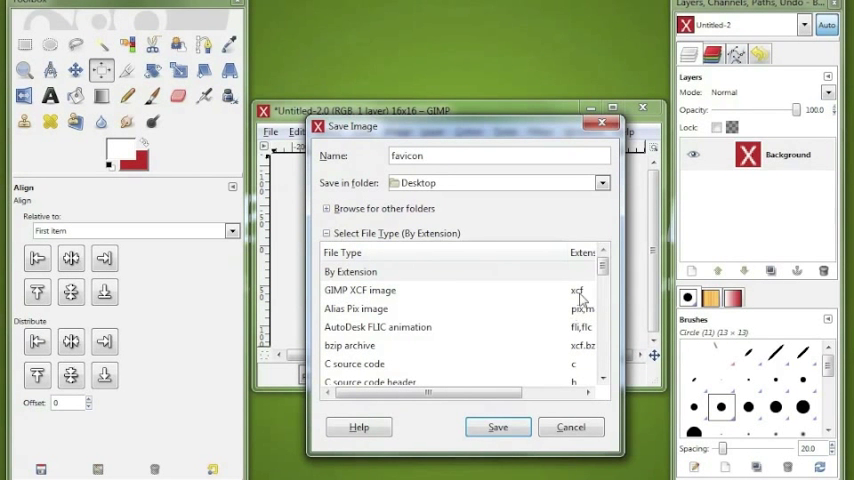
left_click(602, 284)
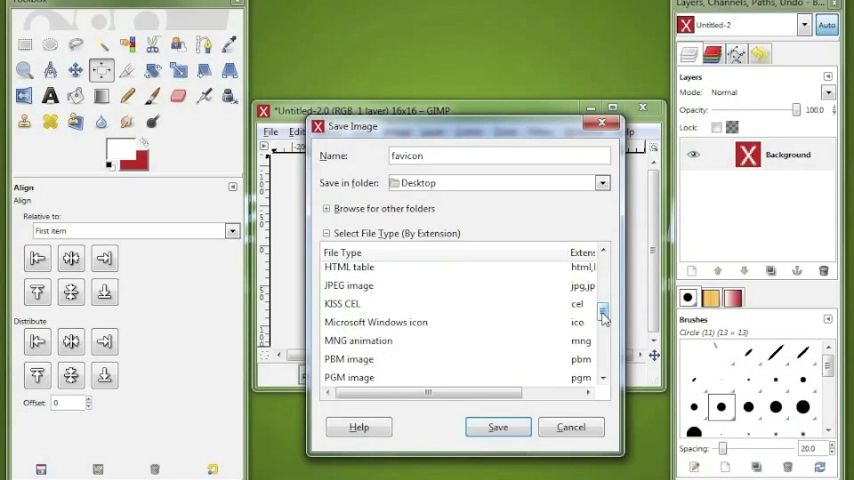
left_click(376, 322)
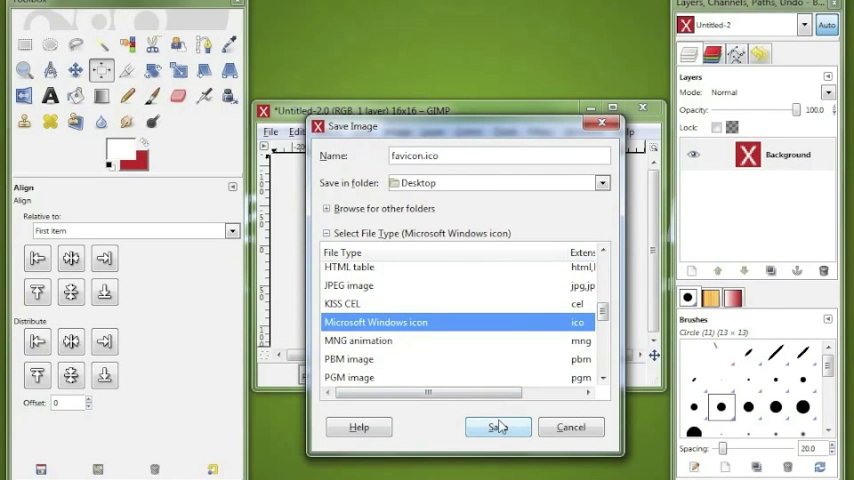
Save favicon.ico to the Desktop, accepting the icon details
left_click(498, 428)
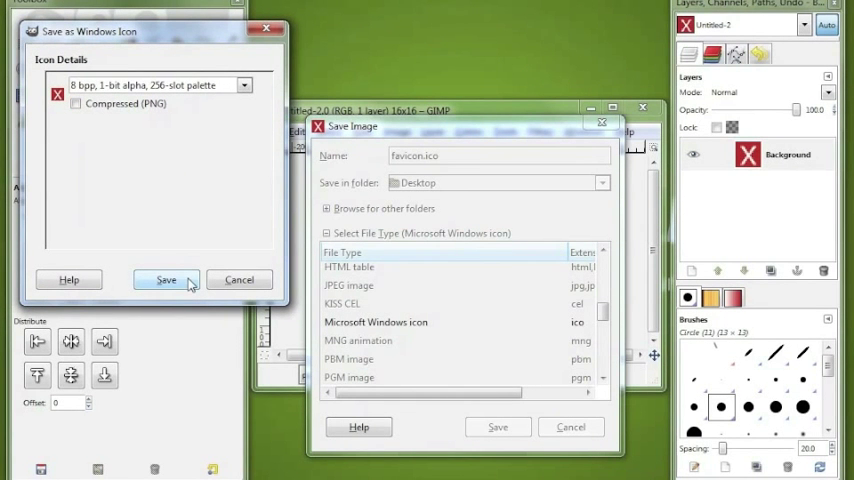
left_click(166, 280)
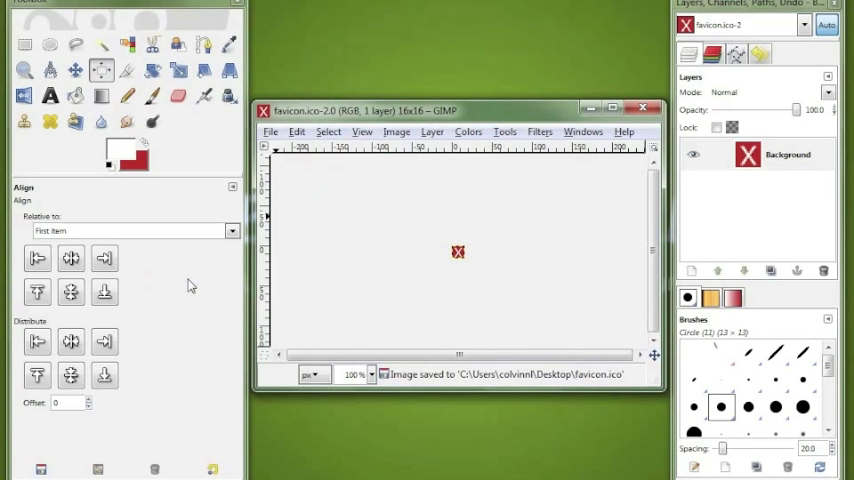